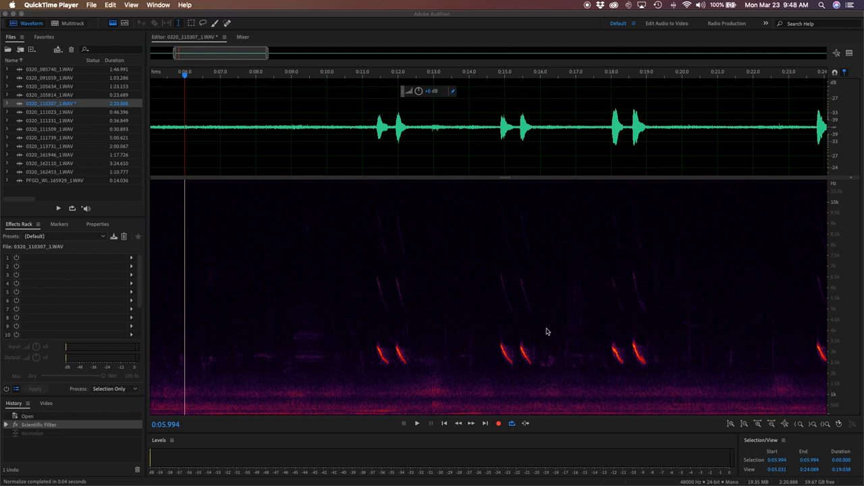
mouse_move(610, 354)
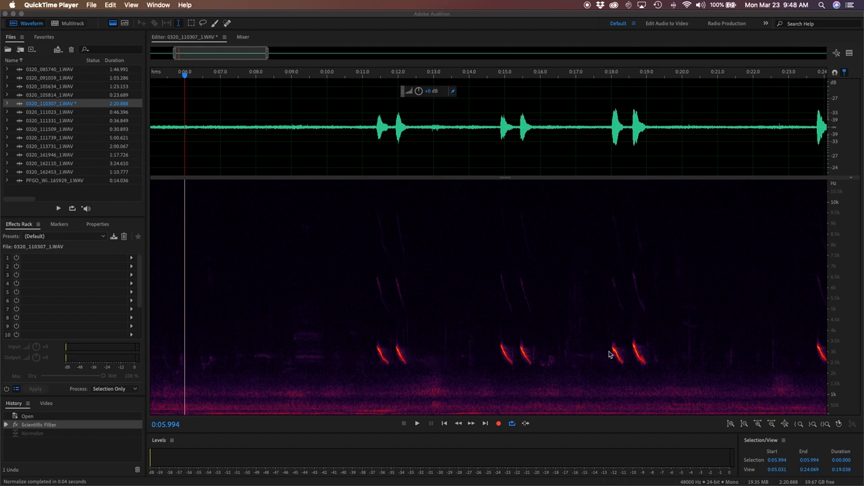
mouse_move(835, 354)
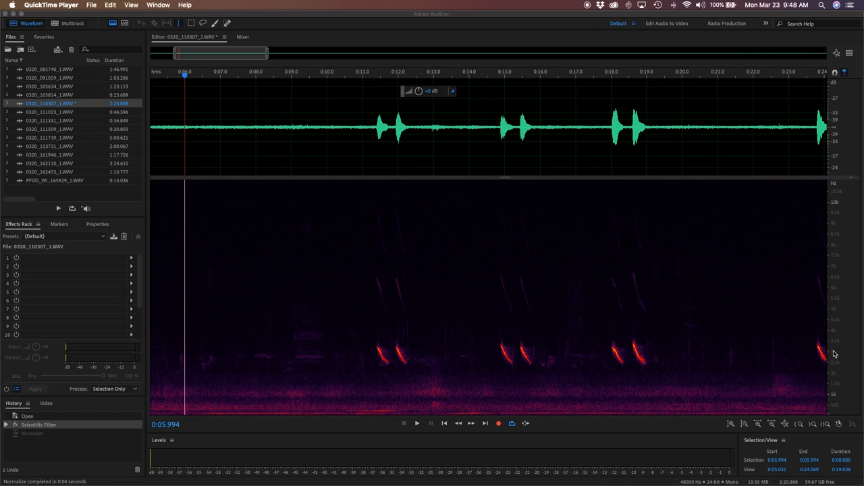
mouse_move(415, 403)
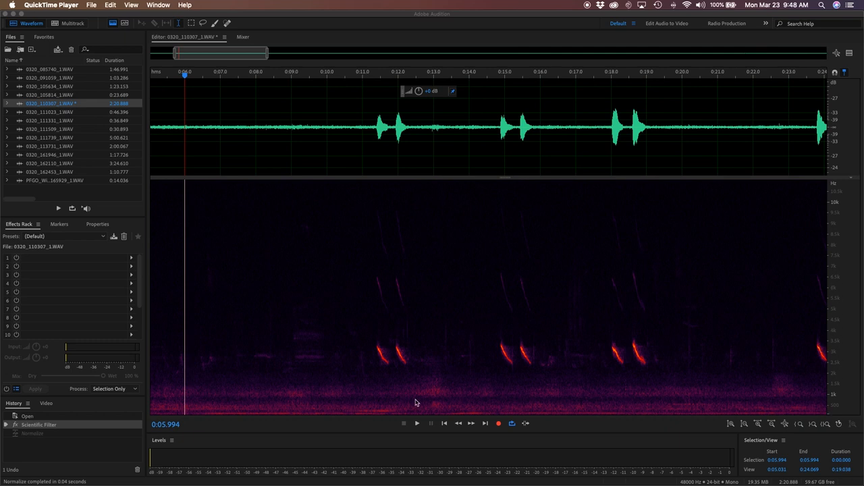
mouse_move(502, 405)
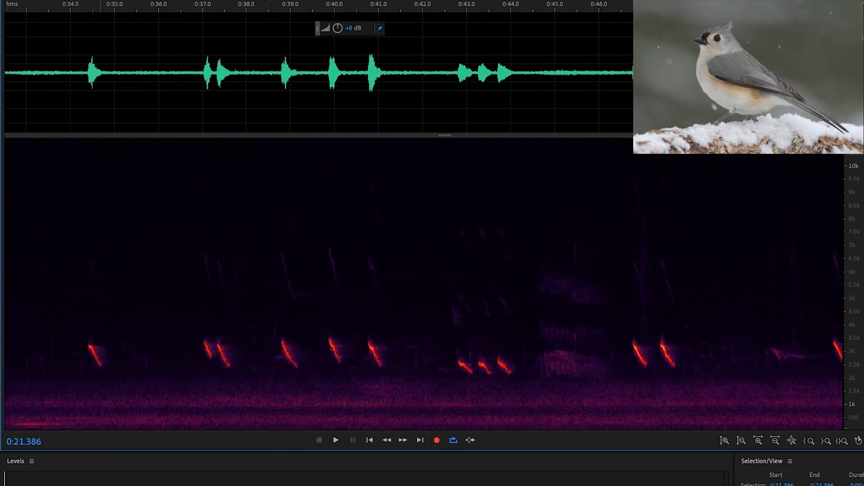
Step: Start playback from about 33.7 seconds, just before the later tufted titmouse calls
click(46, 9)
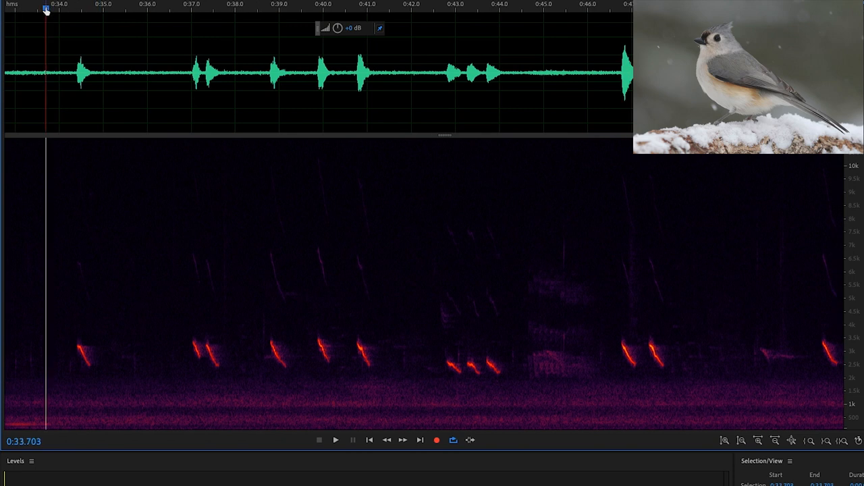
click(336, 440)
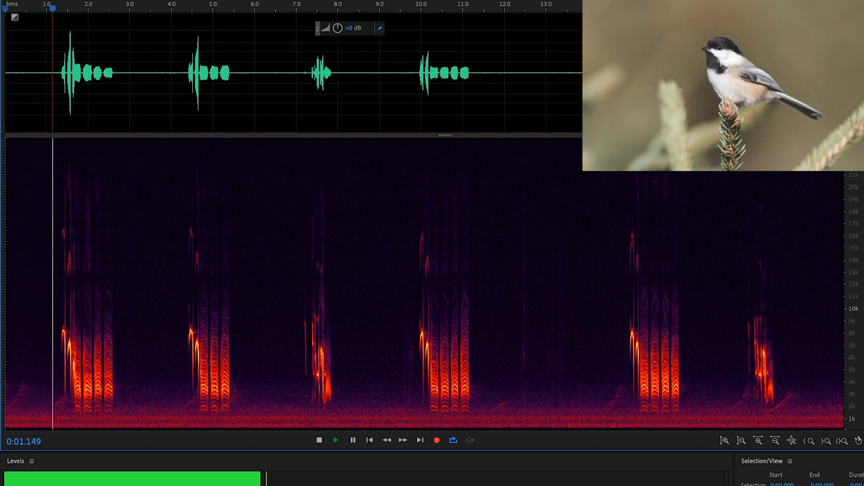
Step: Play the black-capped chickadee recording through its calls past 15 seconds
click(336, 440)
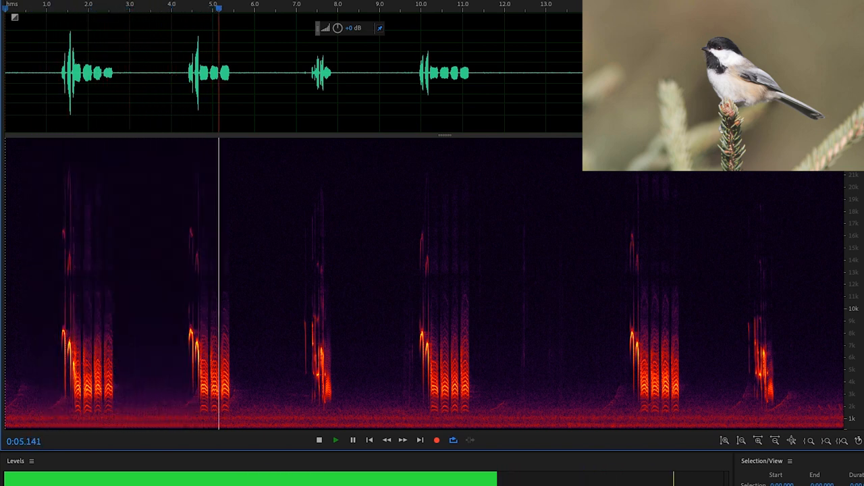
click(336, 439)
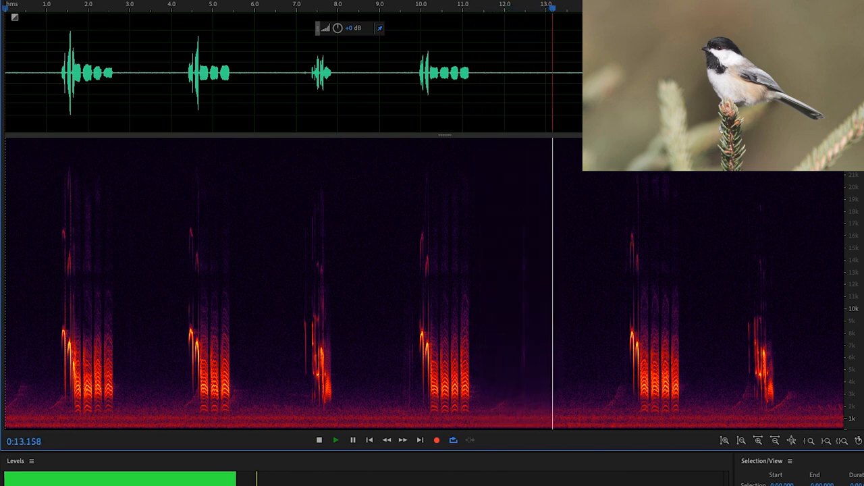
click(336, 439)
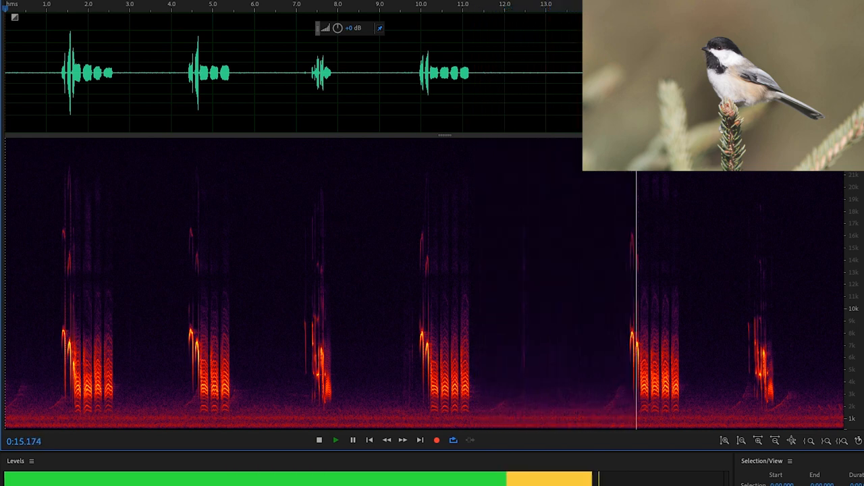